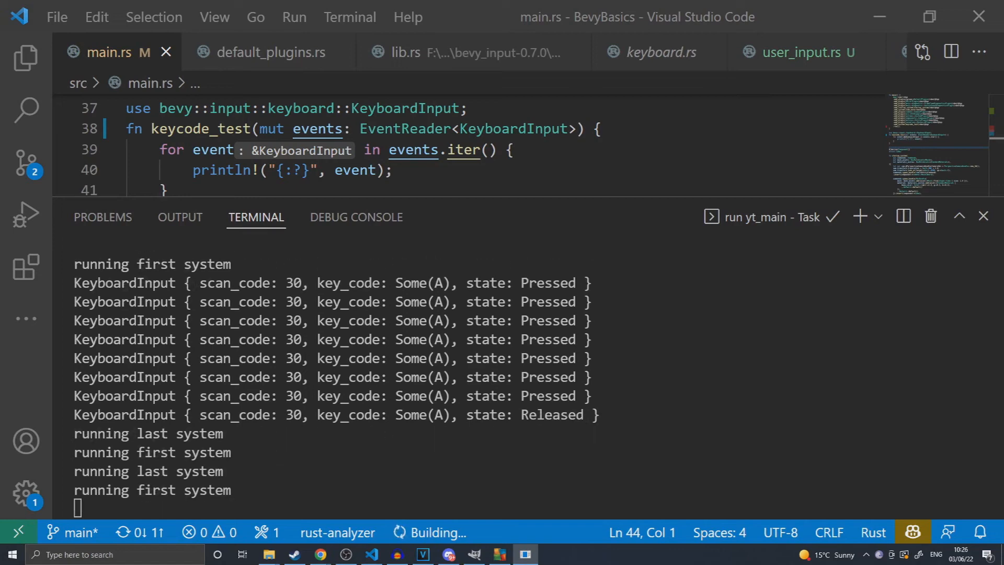
Review the get_pressed loop in keycode_test, then switch to user_input.rs with the player controller
scroll("down", 3)
type("input: Res<Input<KeyCode>>, ")
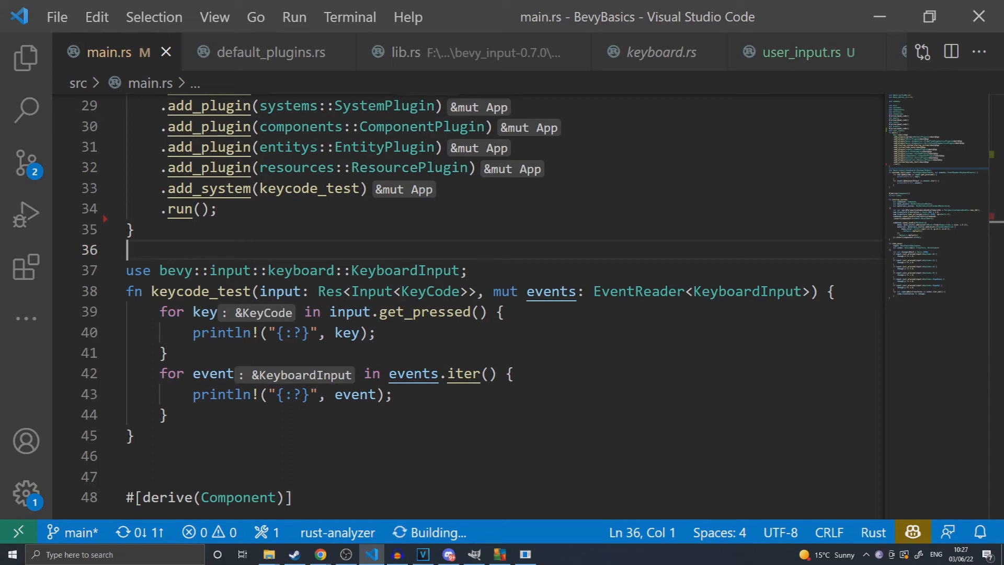
left_click(805, 52)
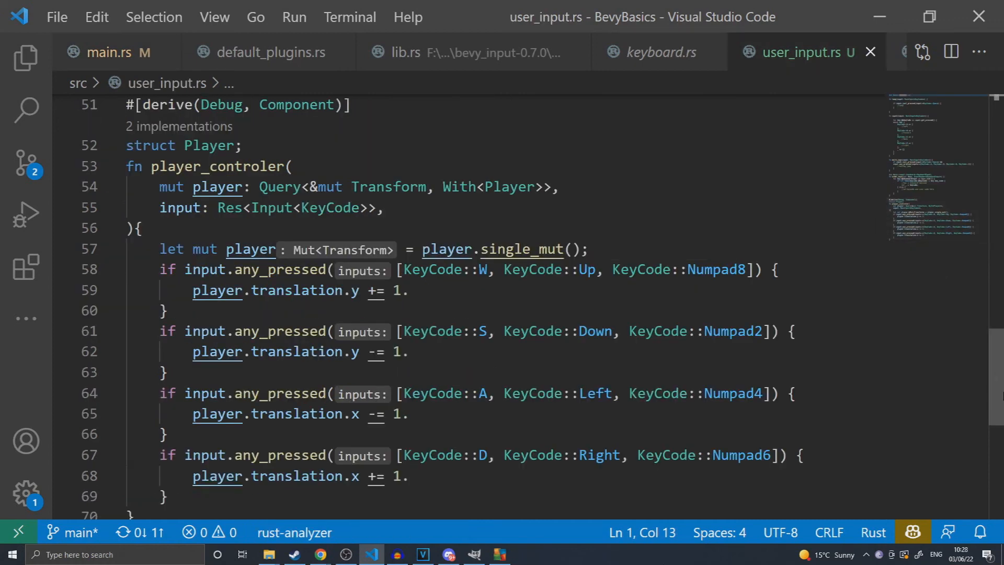